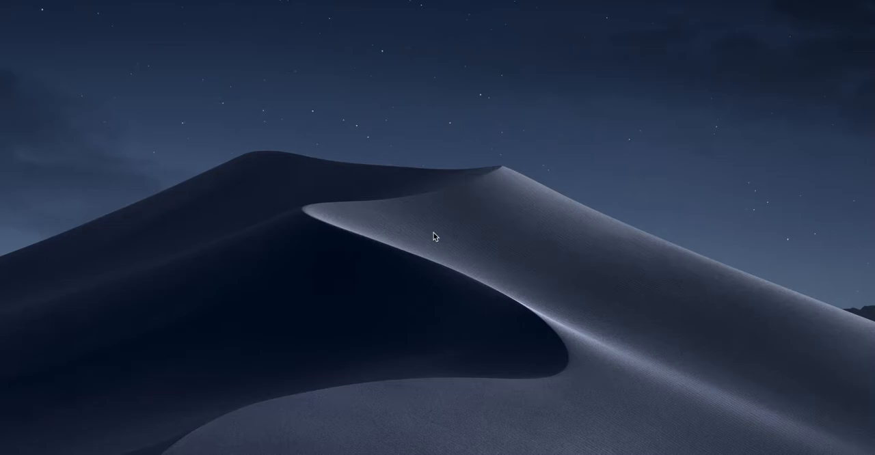
mouse_move(453, 241)
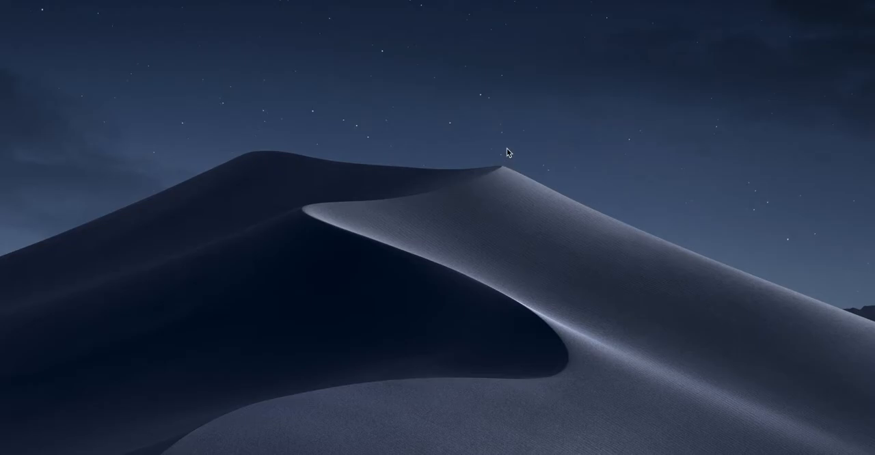
mouse_move(509, 151)
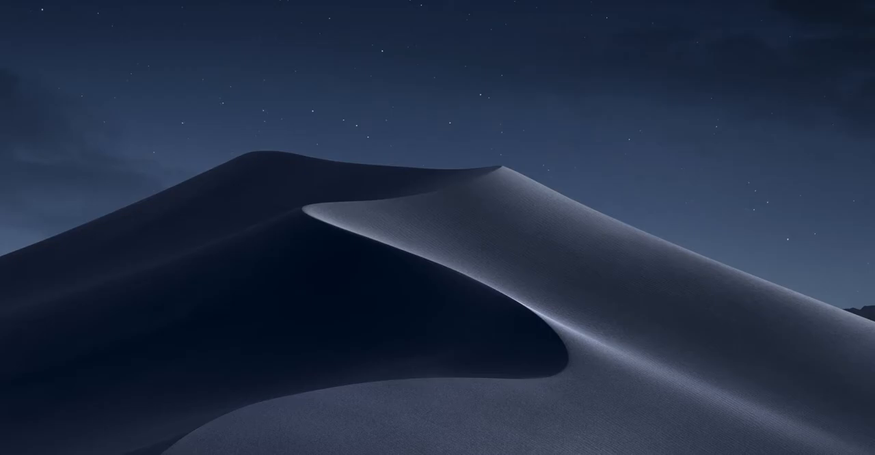
Step: Search Spotlight for QuickTime Player
type("quickTime Player")
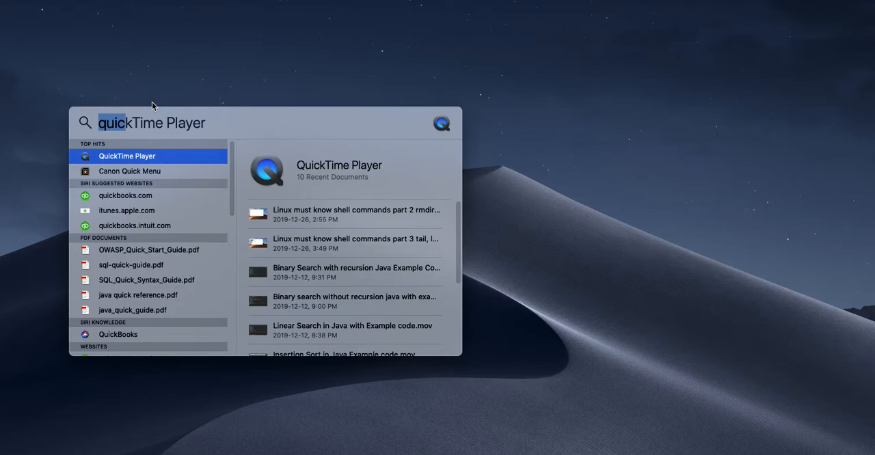
mouse_move(264, 74)
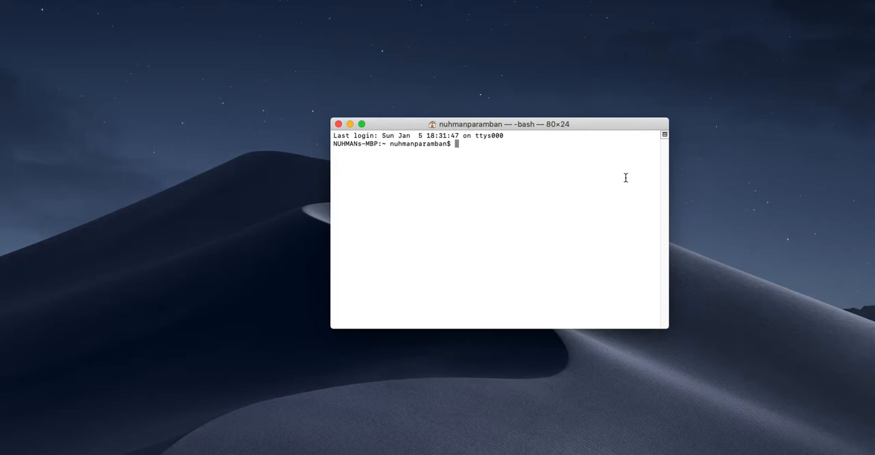
Step: Navigate through workspace/java and maven into the test project, listing directory contents along the way
type("cd w")
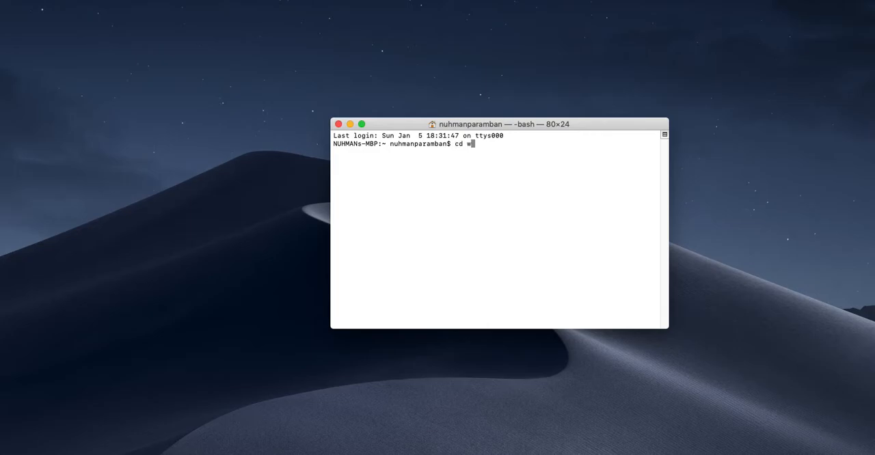
type("orkspace/")
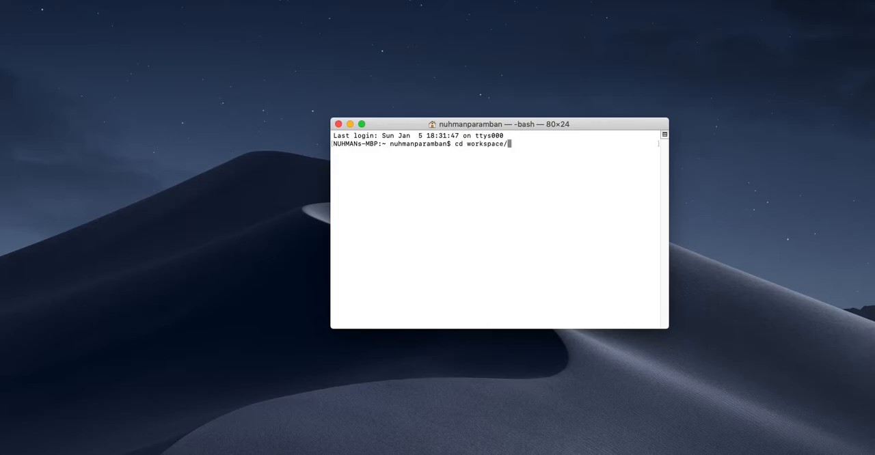
type("java")
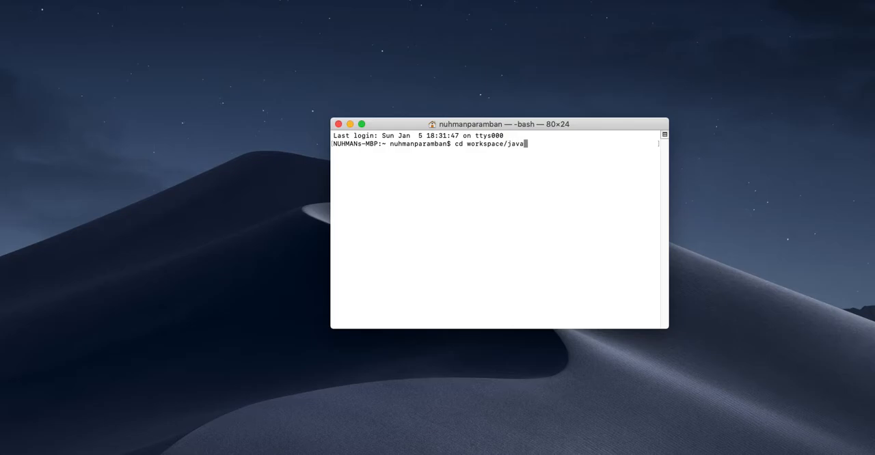
type("/")
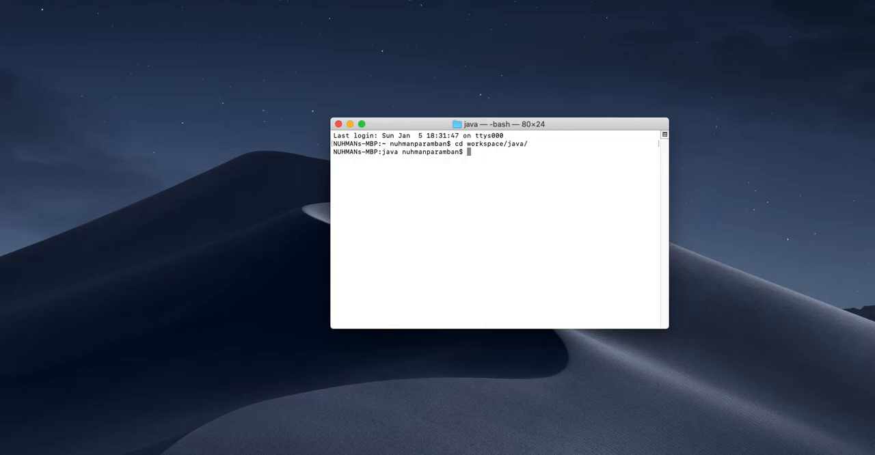
type("ls")
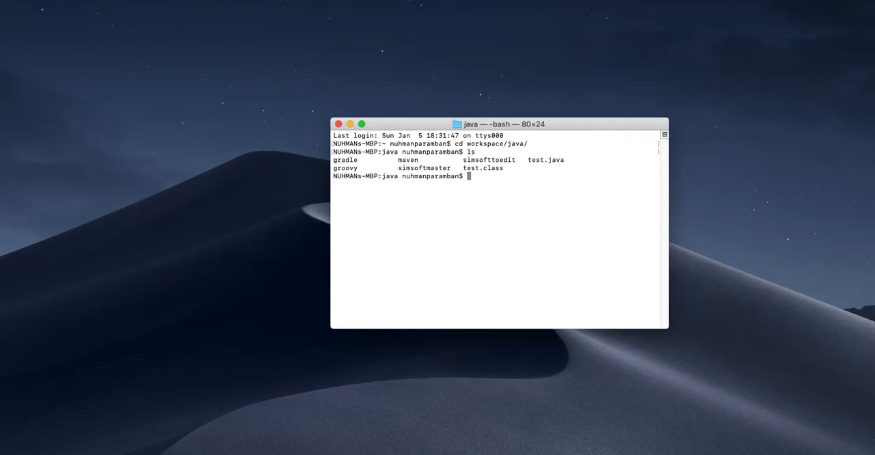
type("cd")
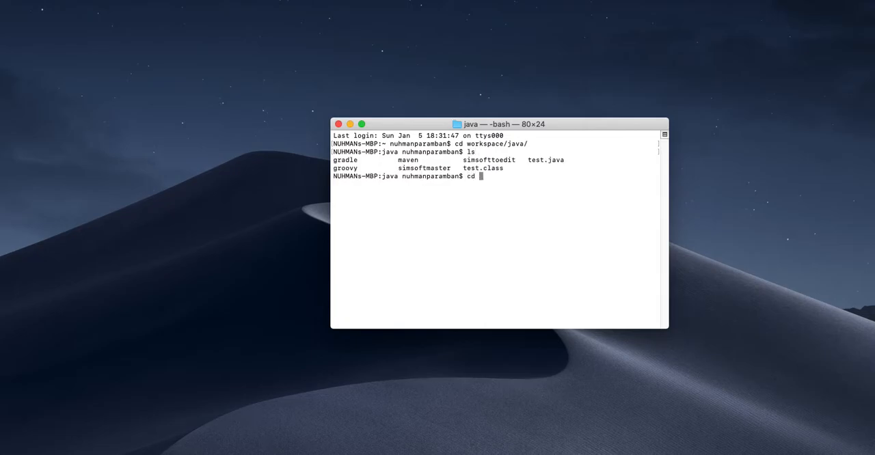
type("maven")
type("ls")
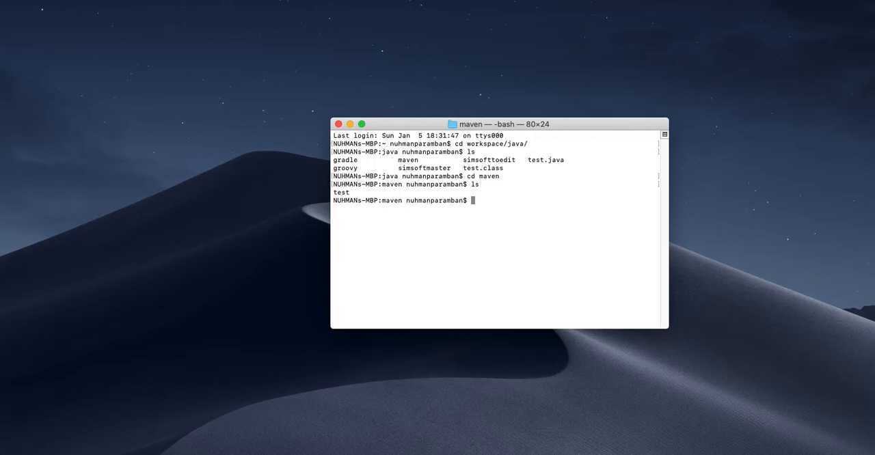
type("cd test")
type("ls")
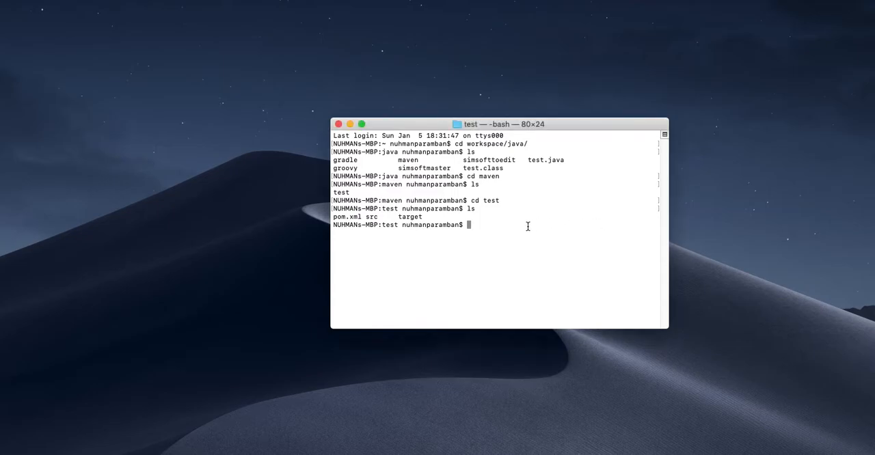
Step: Generate the wrapper with mvn -N io.takari:maven:wrapper and confirm mvnw appears in the listing
type("mvn -N io.takari:maven:wrapper")
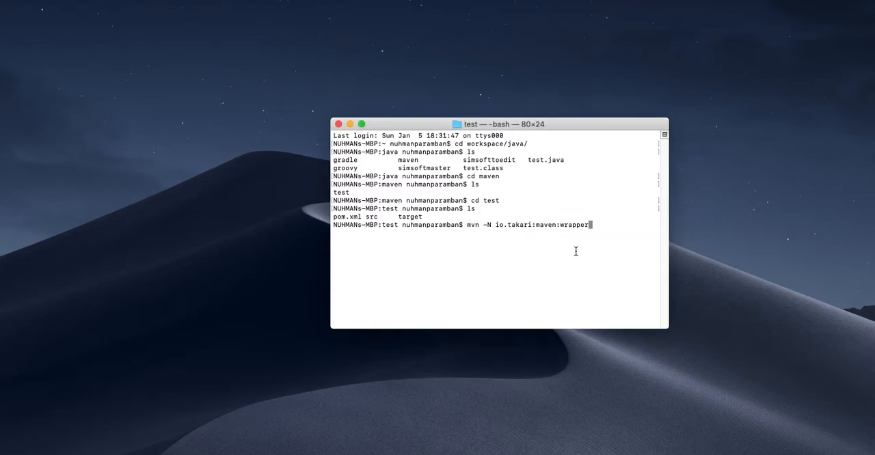
mouse_move(600, 260)
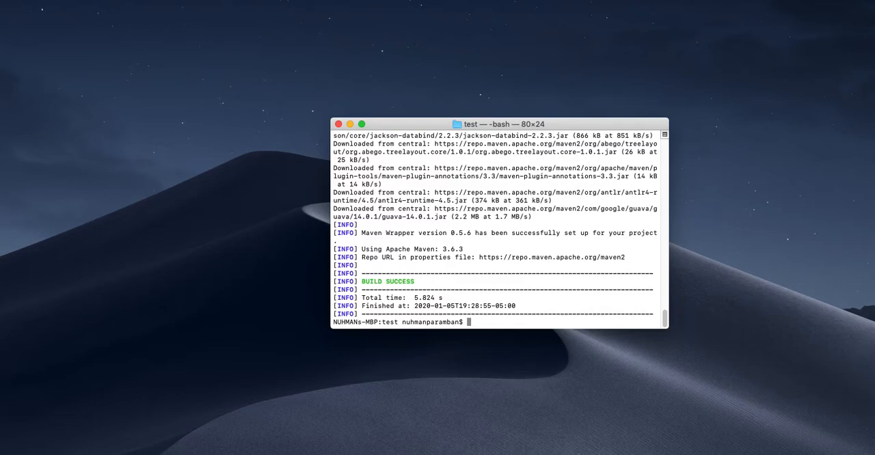
type("ls")
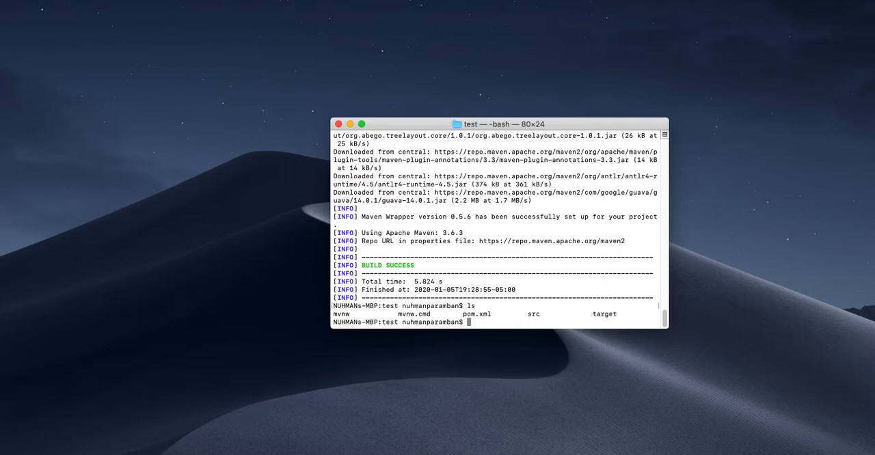
mouse_move(335, 310)
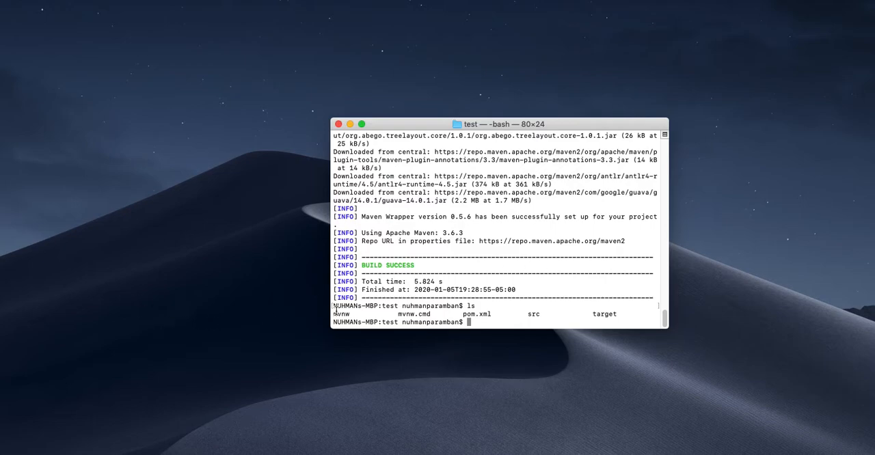
double_click(341, 314)
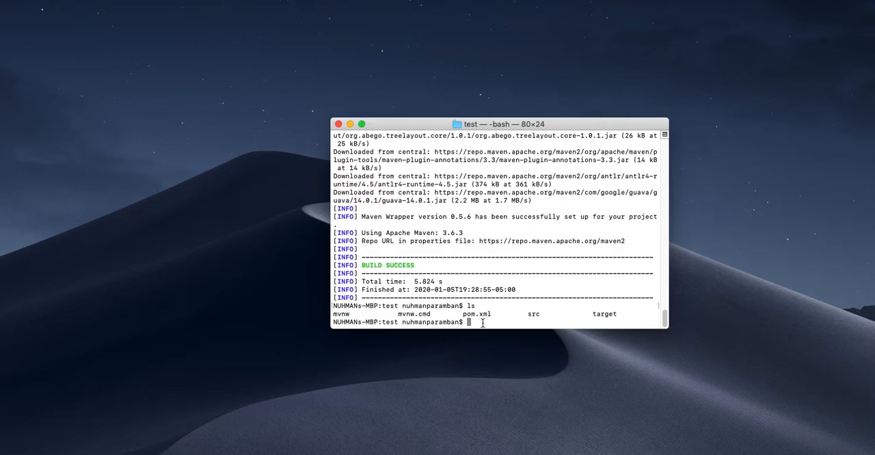
Step: Open the mvnw script in nano with sudo, supplying the administrator password
type("sudo nan")
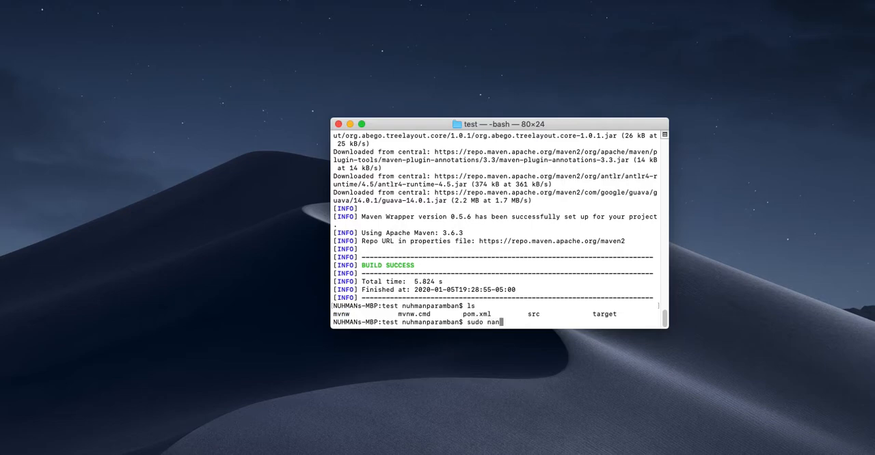
type("o")
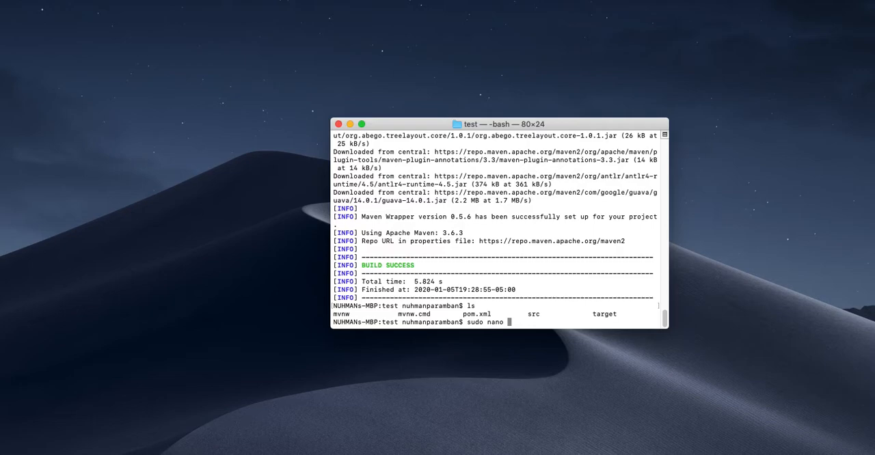
type("mvnw")
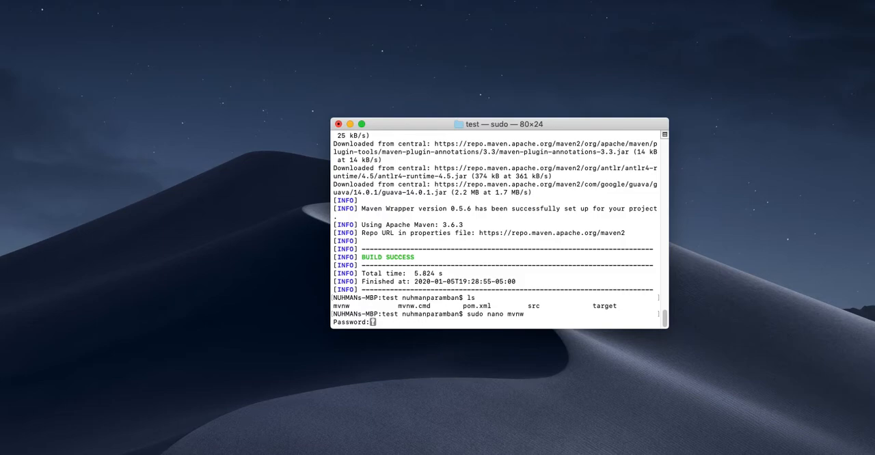
key("Return")
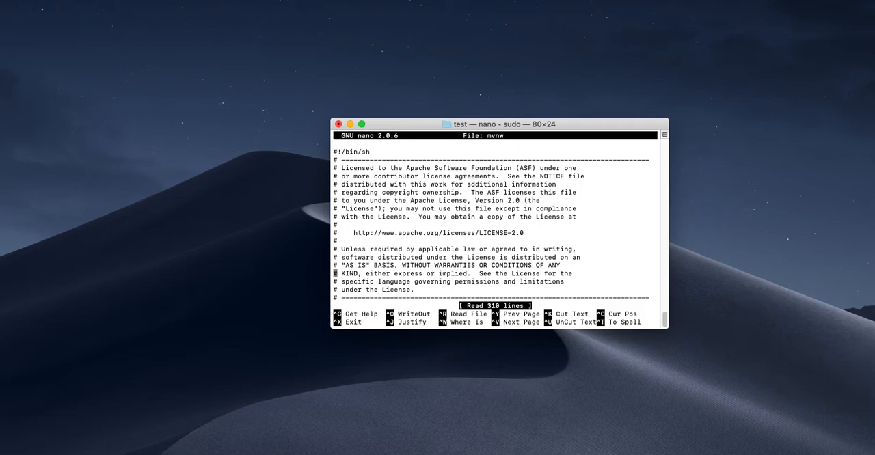
scroll("down", 3)
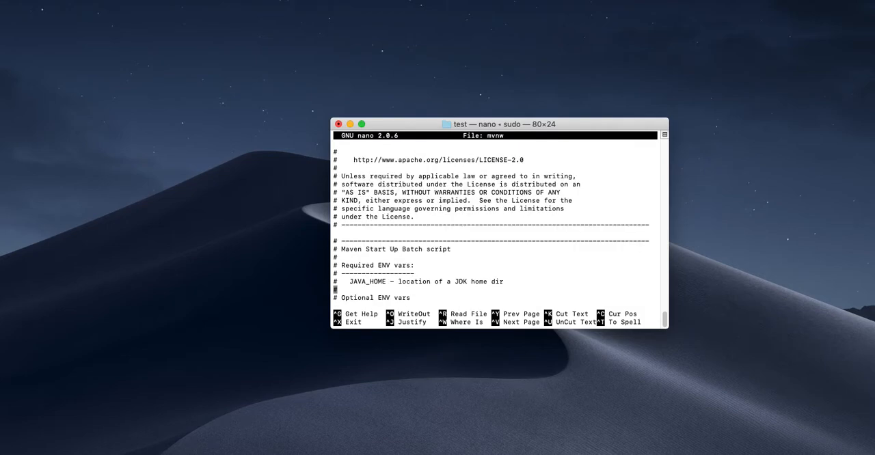
scroll("down", 3)
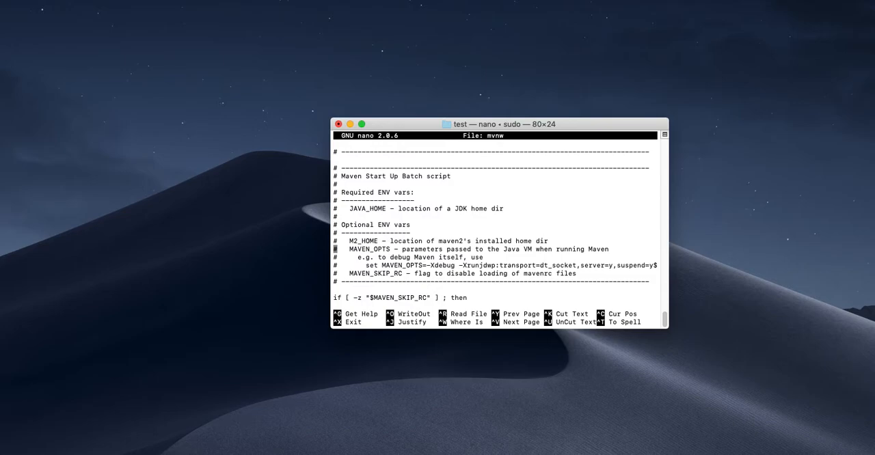
scroll("down", 3)
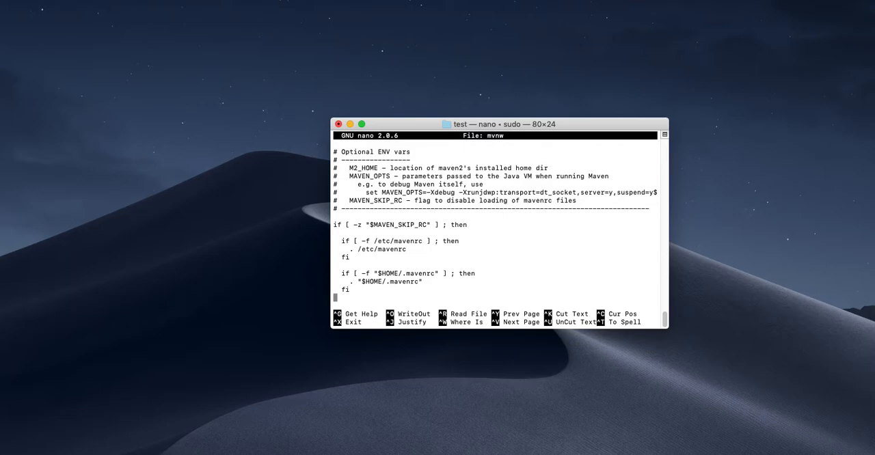
scroll("down", 3)
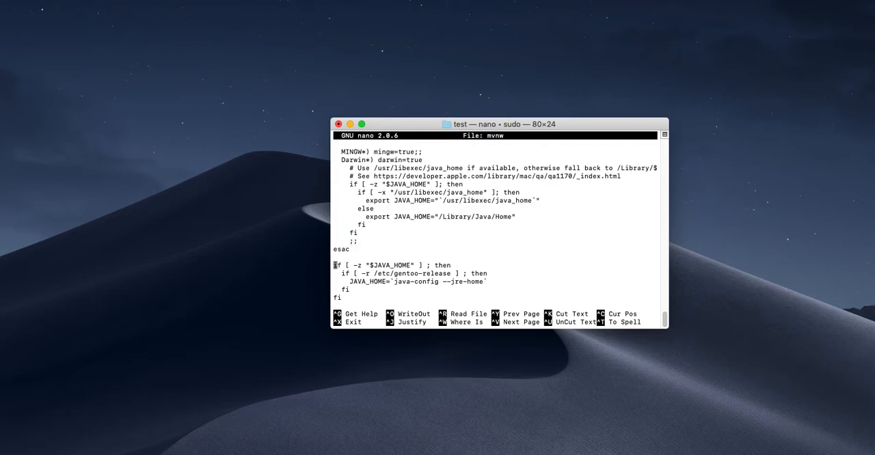
scroll("down", 3)
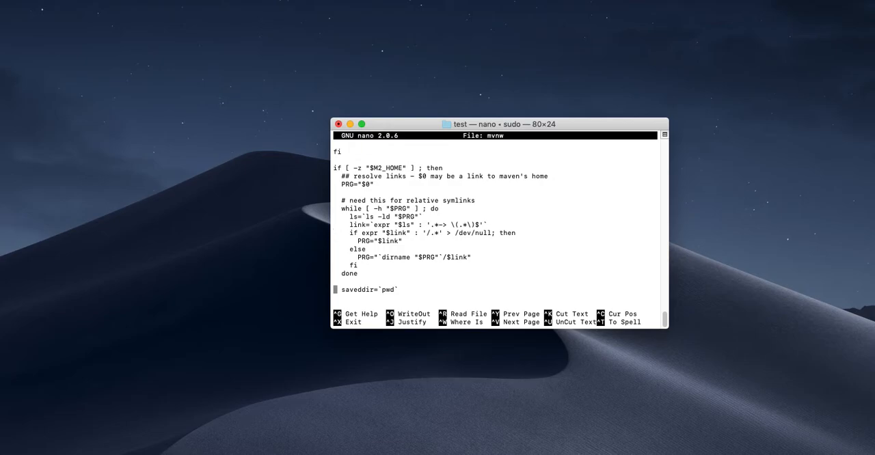
scroll("down", 3)
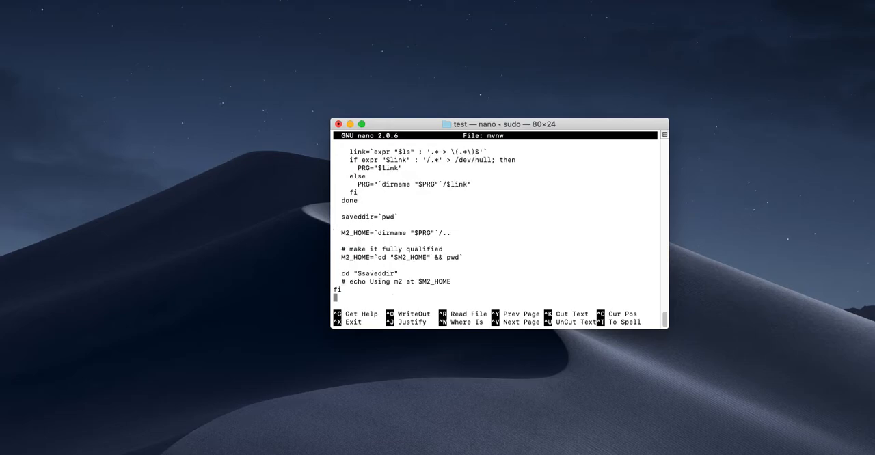
scroll("down", 3)
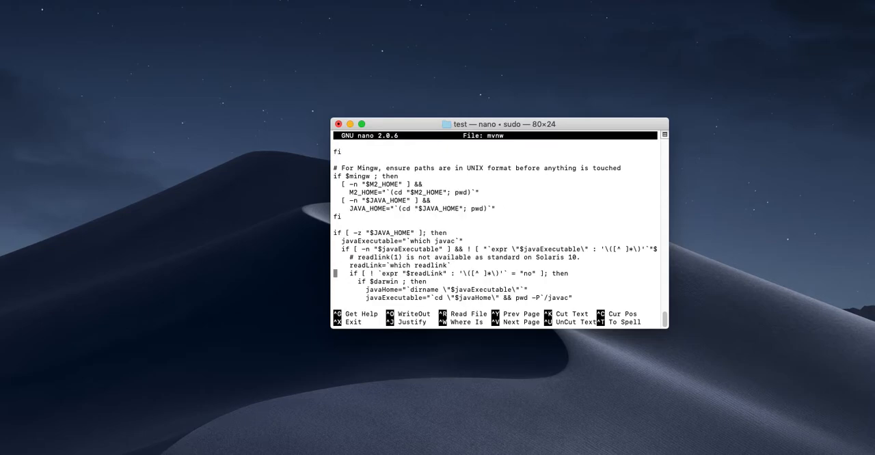
scroll("down", 3)
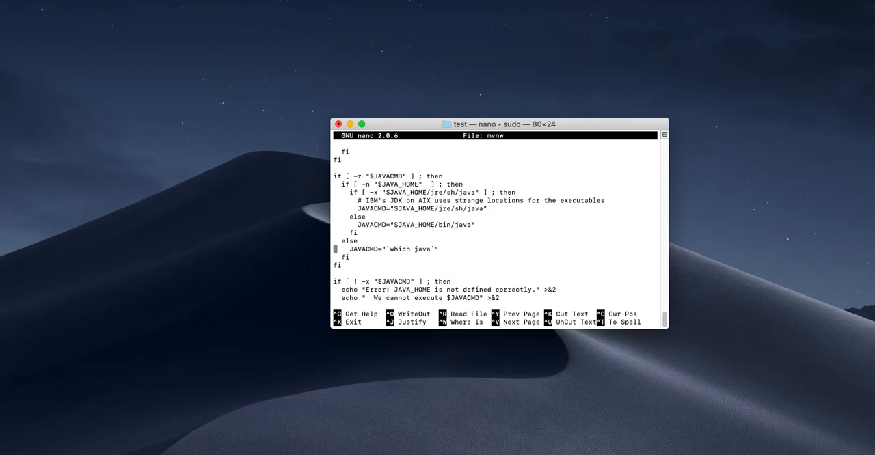
scroll("down", 3)
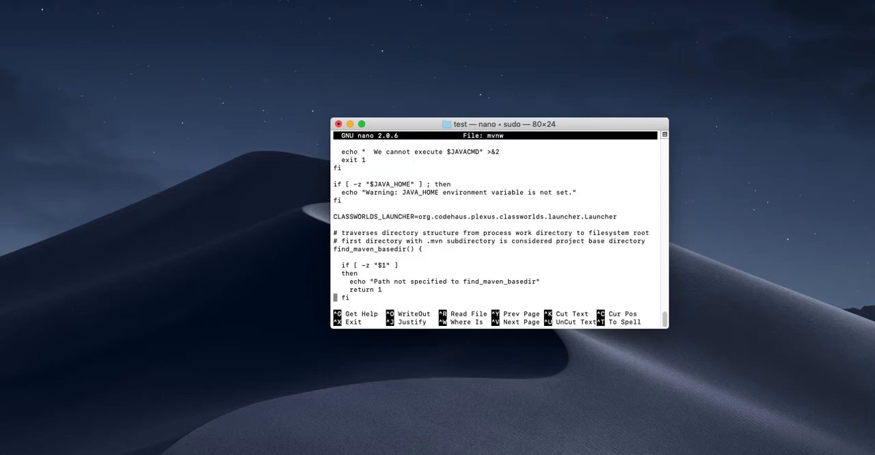
scroll("down", 3)
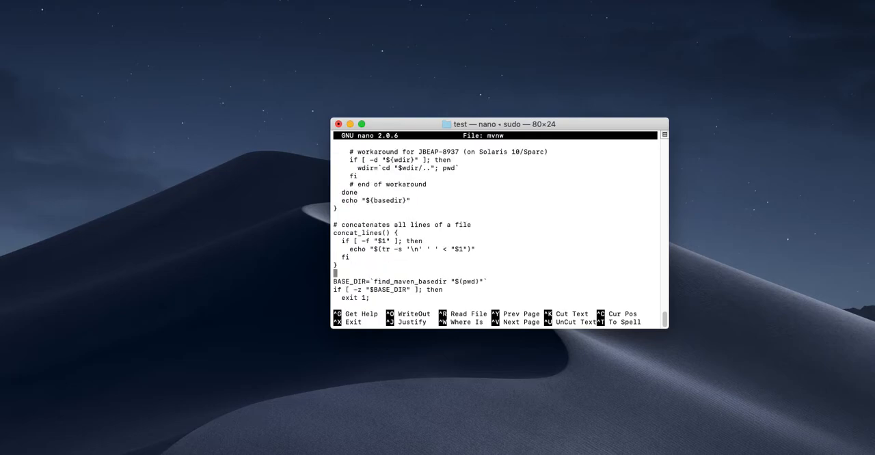
scroll("down", 3)
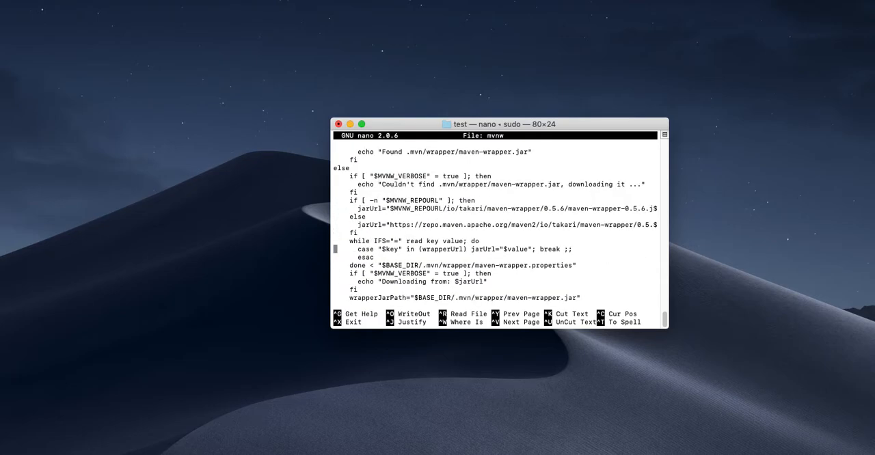
scroll("down", 3)
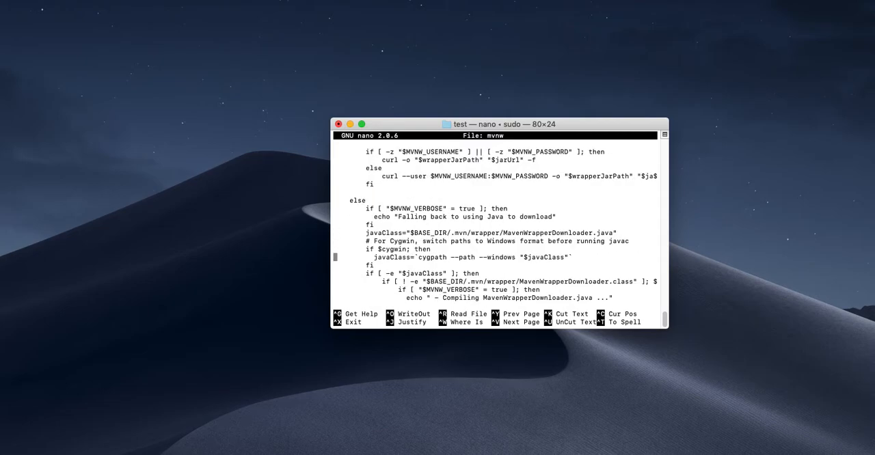
scroll("down", 3)
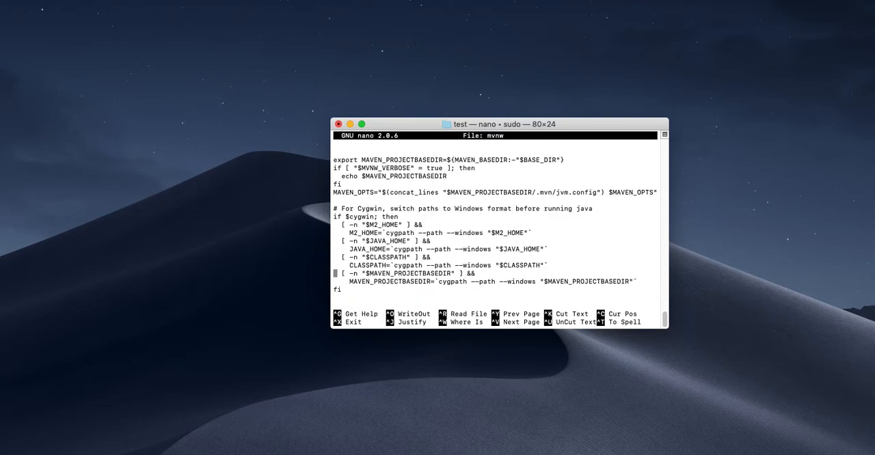
scroll("down", 3)
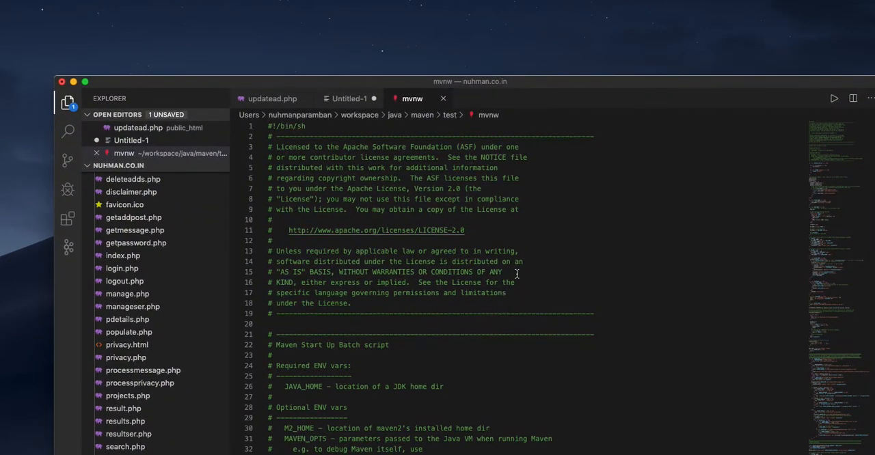
Step: Scroll through the first portion of the mvnw script
scroll("down", 3)
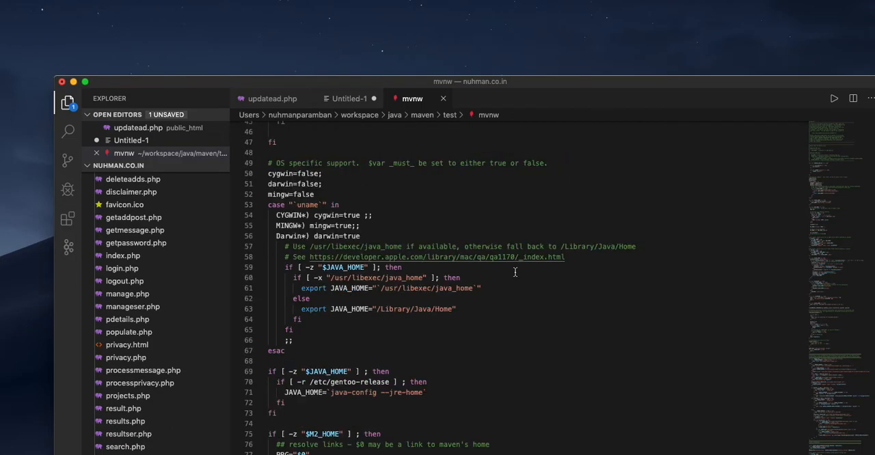
scroll("down", 3)
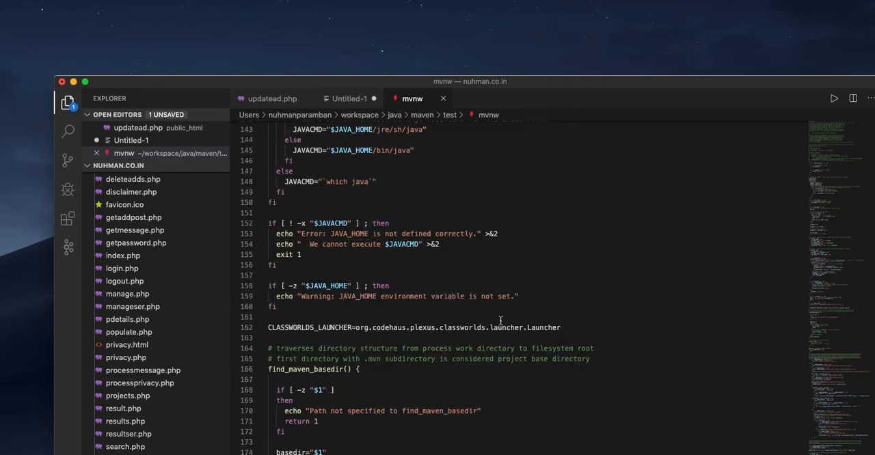
scroll("down", 3)
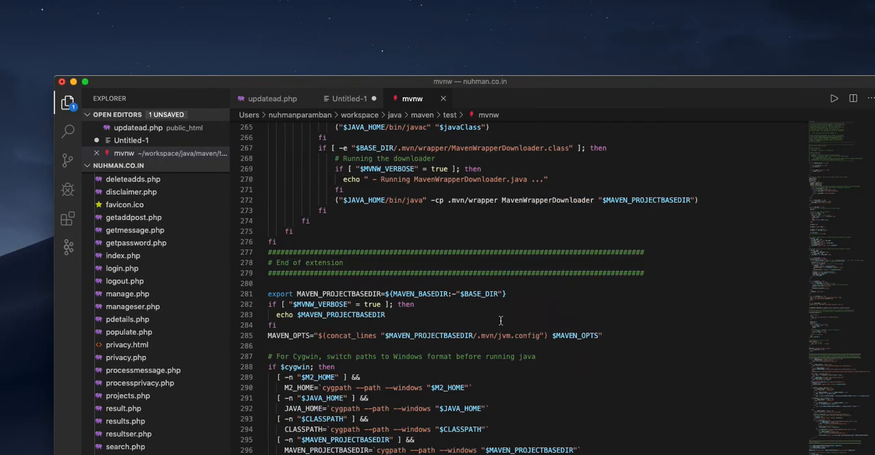
scroll("down", 3)
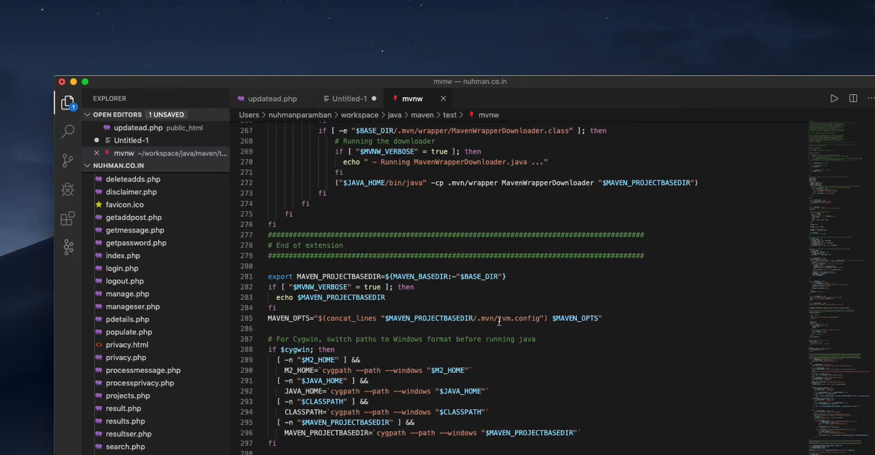
scroll("down", 3)
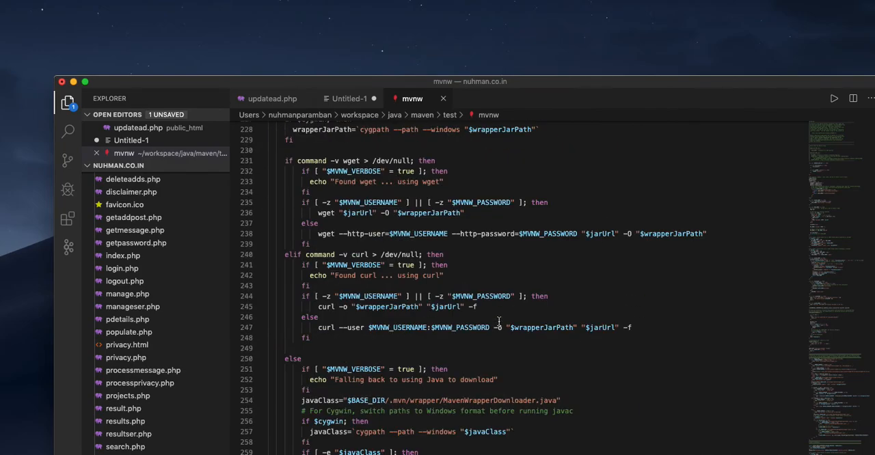
scroll("up", 3)
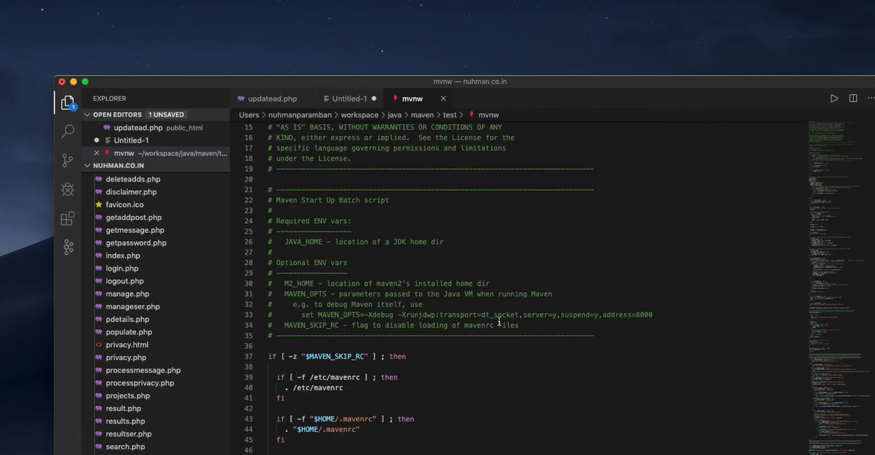
scroll("down", 3)
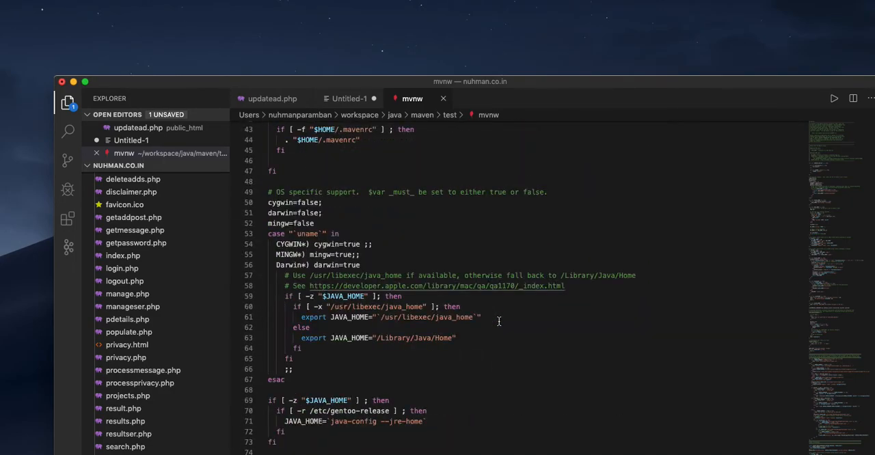
scroll("down", 3)
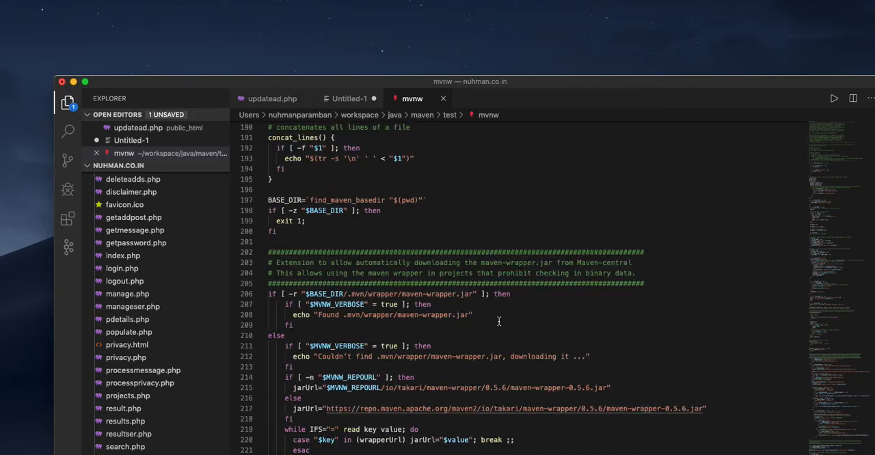
scroll("down", 3)
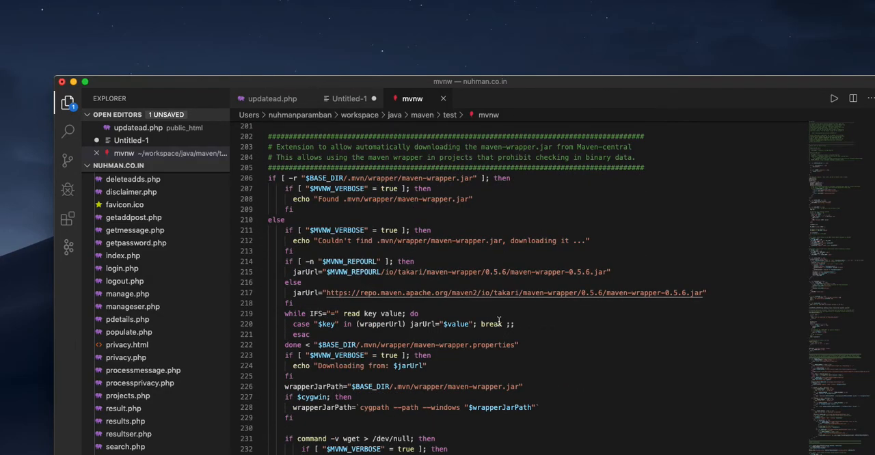
Step: Highlight matches of 'then' and scroll on to the final line 311
double_click(590, 293)
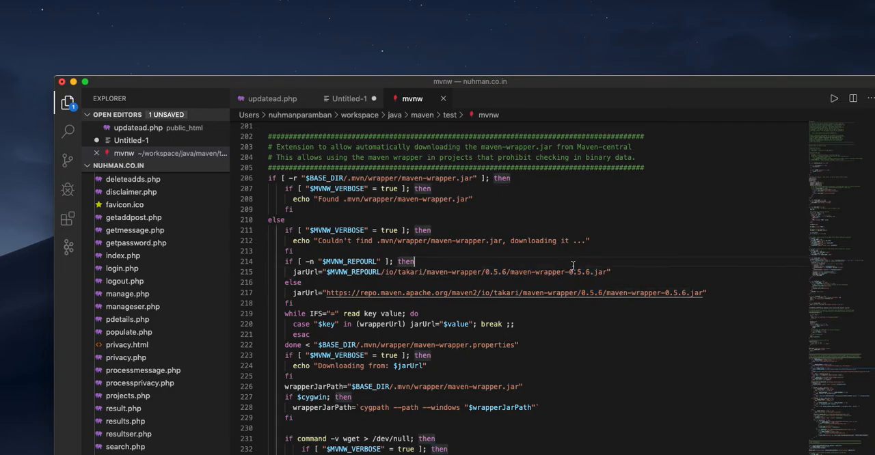
mouse_move(578, 308)
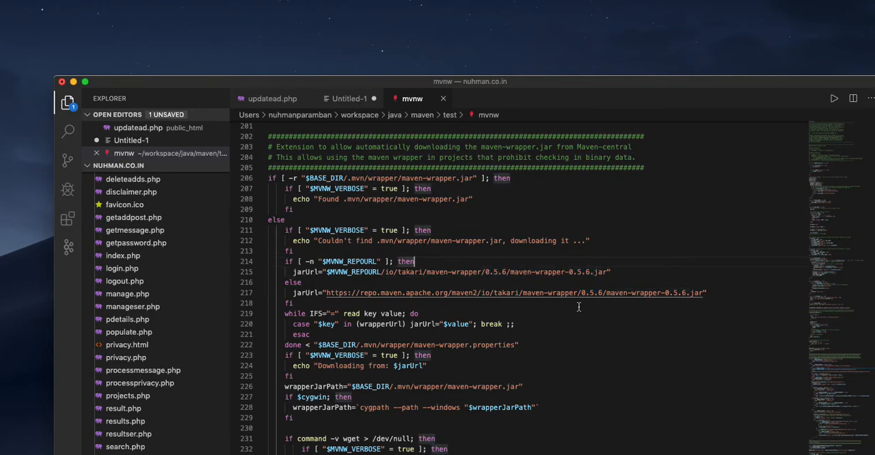
scroll("down", 3)
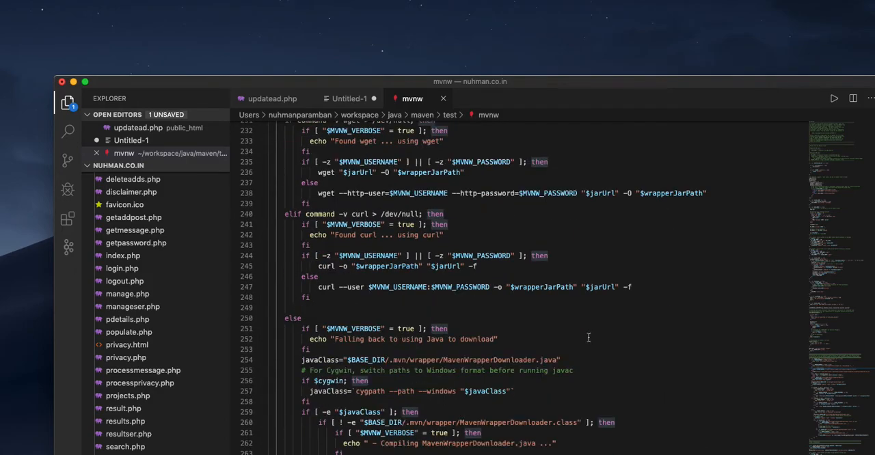
scroll("down", 3)
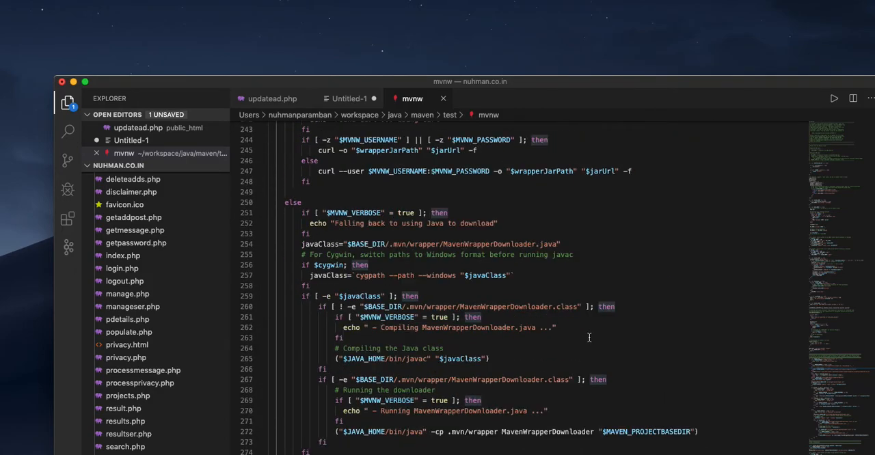
scroll("down", 3)
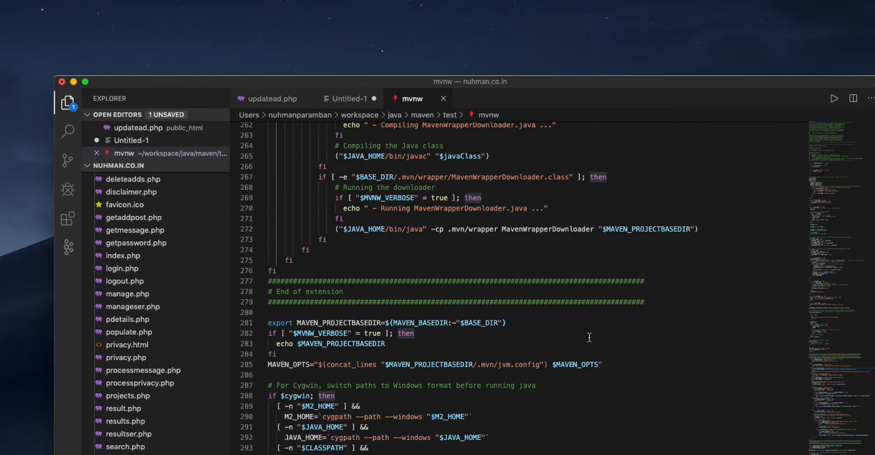
scroll("down", 3)
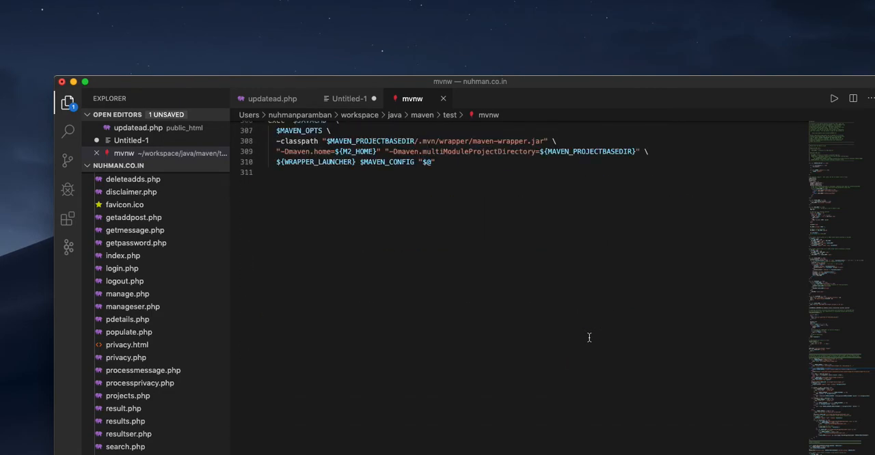
mouse_move(553, 91)
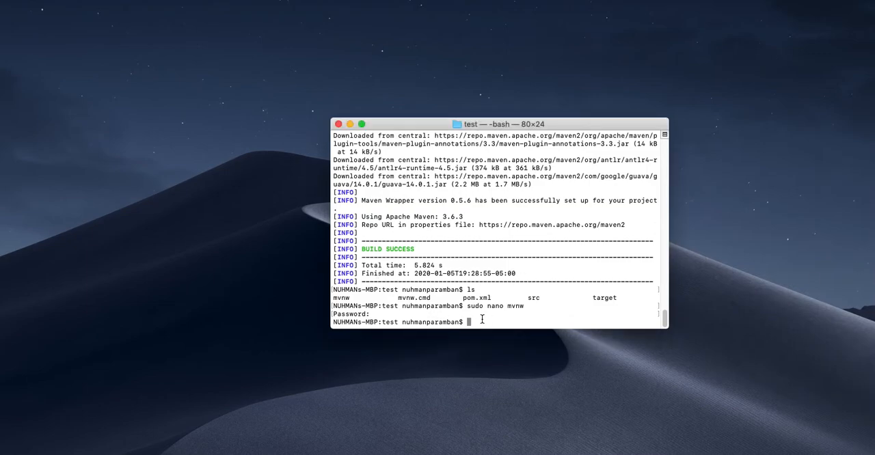
Step: Run mvn --version (Maven 3.6.3, Java 11), then try mvnw --version, which isn't found
type("mvn --c")
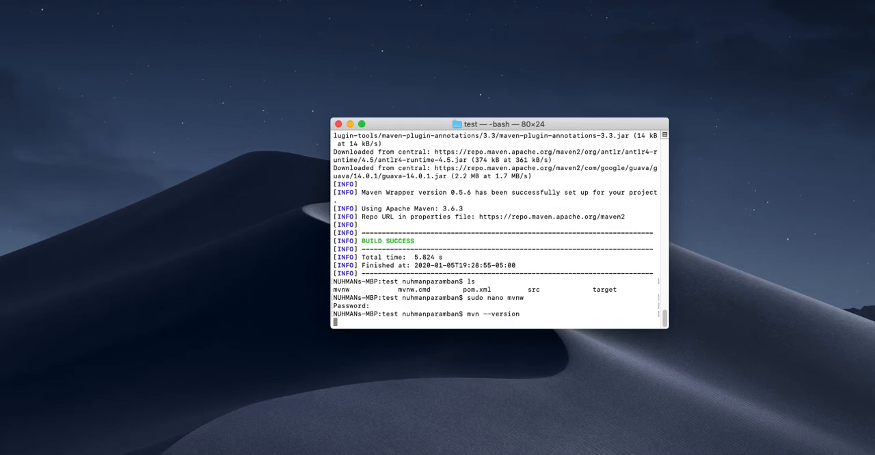
key("Return")
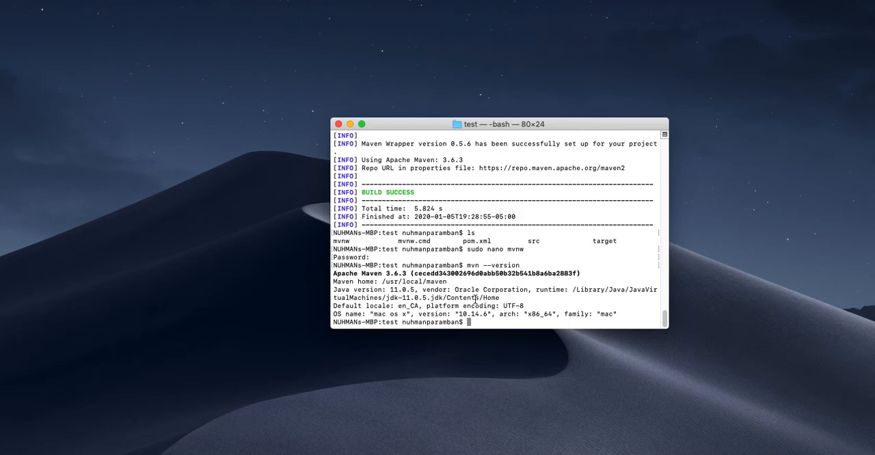
mouse_move(497, 330)
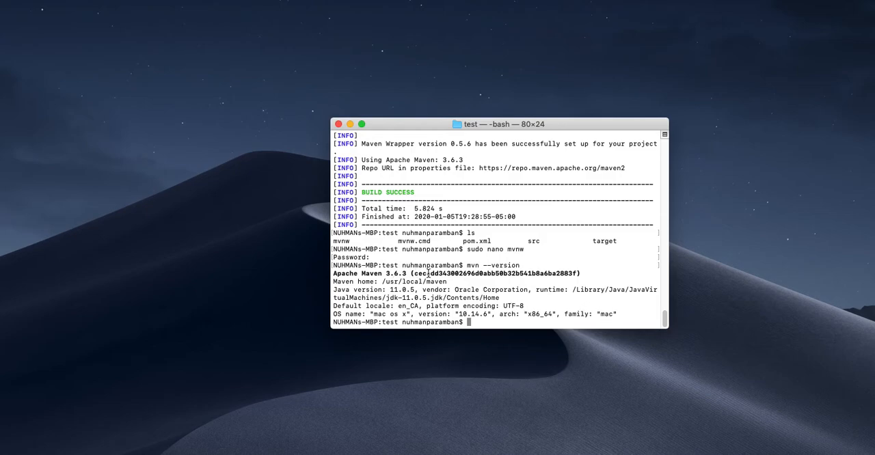
type("mvnw --version")
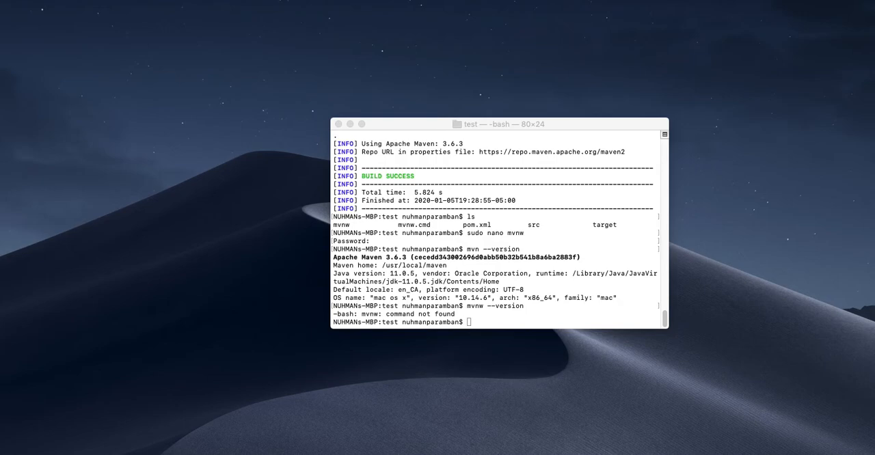
mouse_move(547, 320)
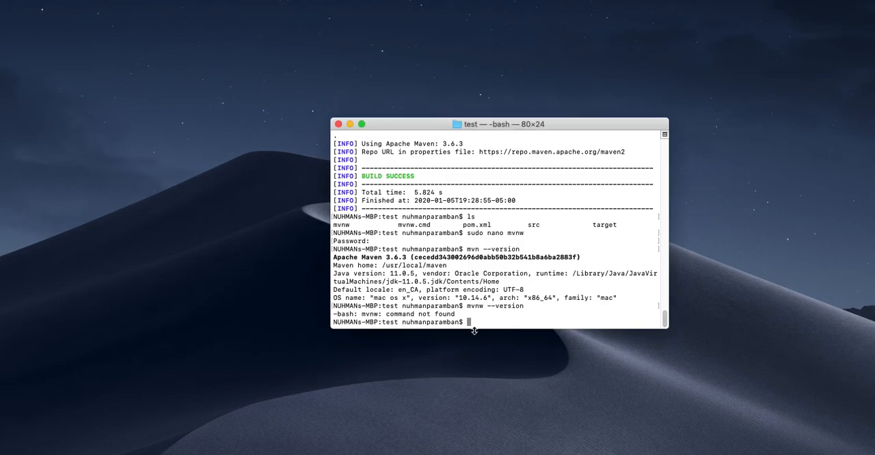
Step: Run ./mvnw clean package, get BUILD FAILURE 'invalid source release: 11.0.5', and retype it
type("./mvnw clean package")
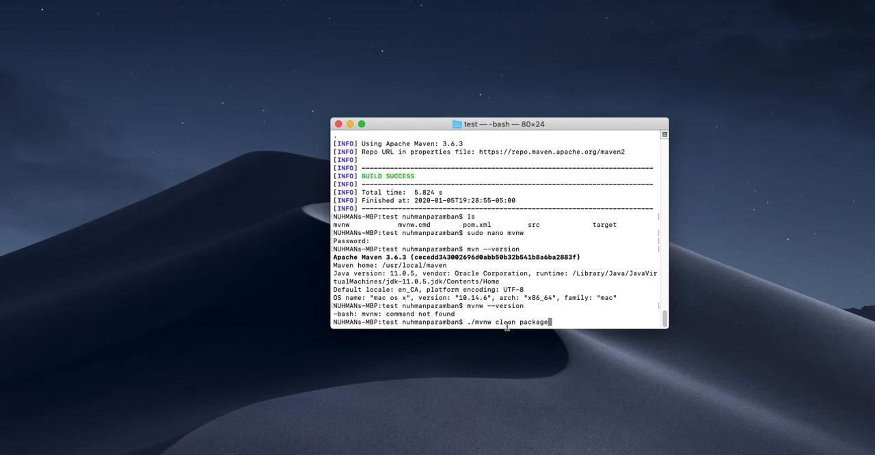
mouse_move(585, 317)
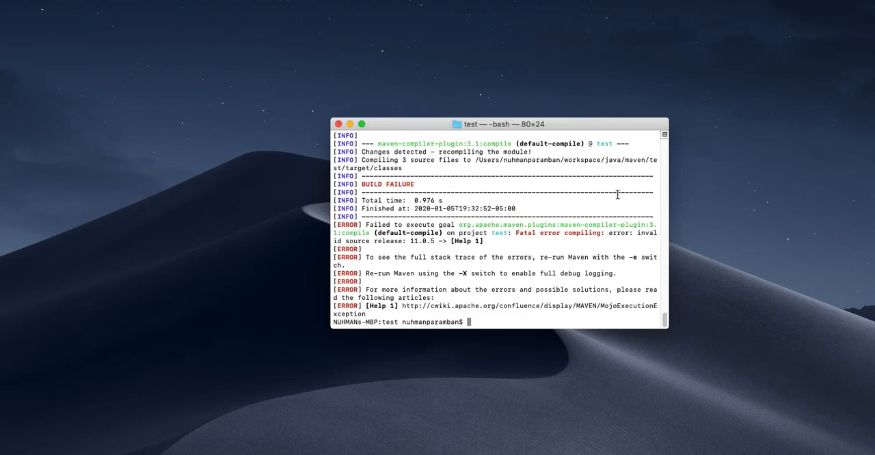
mouse_move(572, 199)
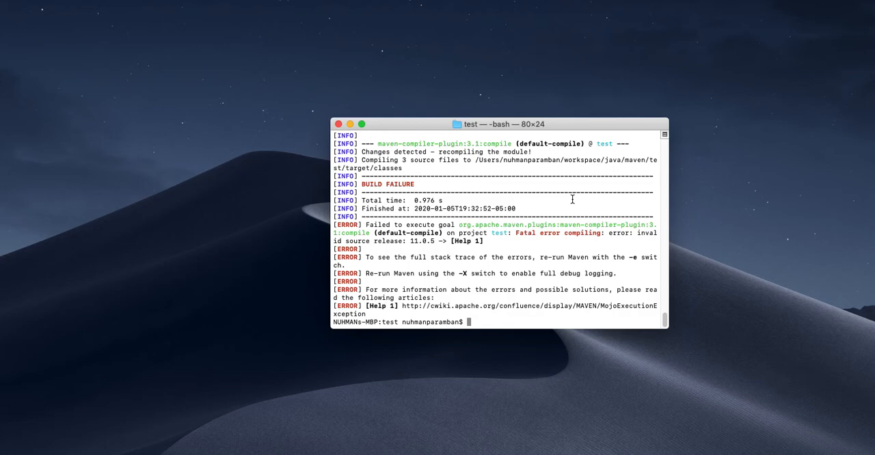
mouse_move(518, 175)
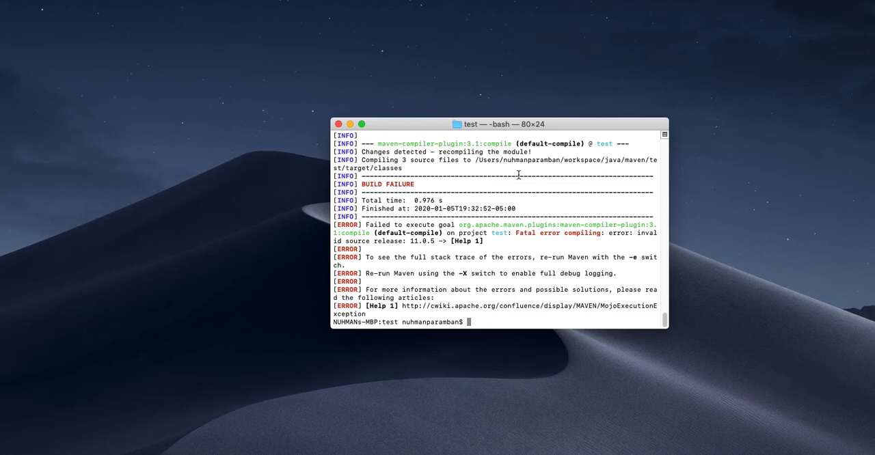
double_click(422, 241)
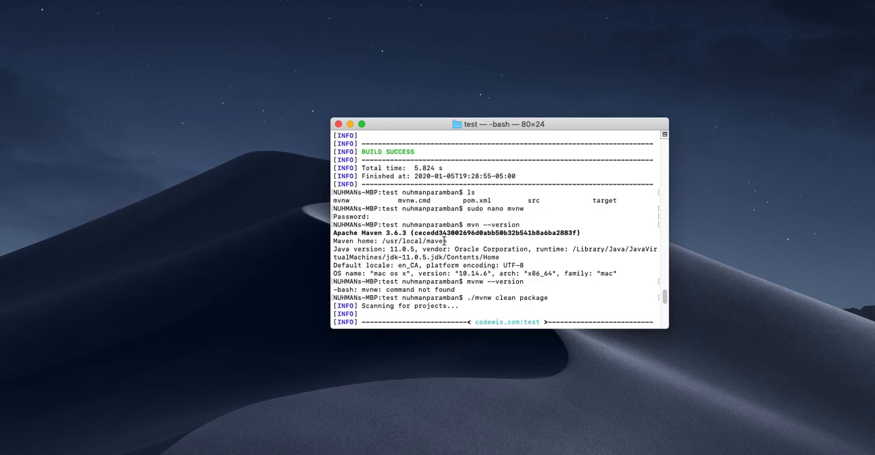
key("Return")
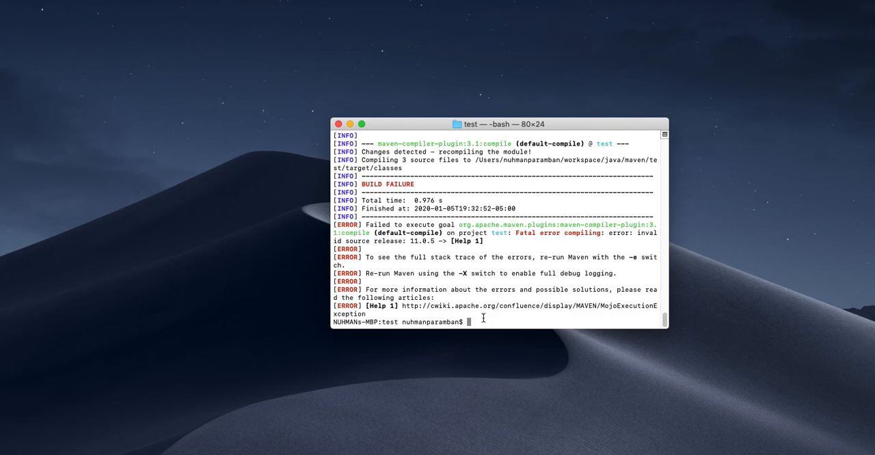
type("./mvnw clean package")
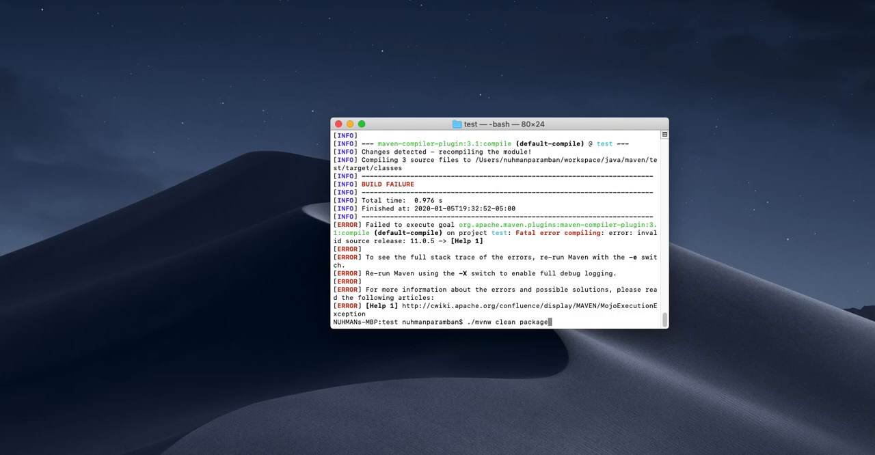
Step: Replace 'clean package' with --version to run ./mvnw --version, showing wrapper Maven 3.6.3
key("Backspace")
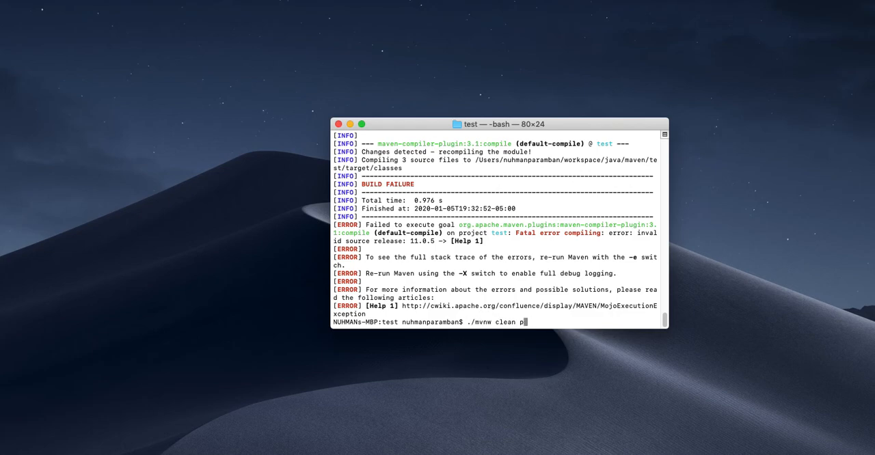
key("Backspace")
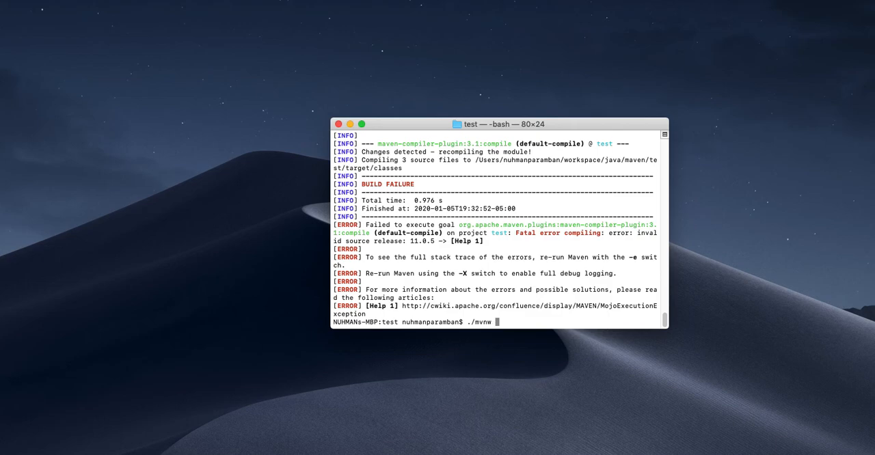
type("--version")
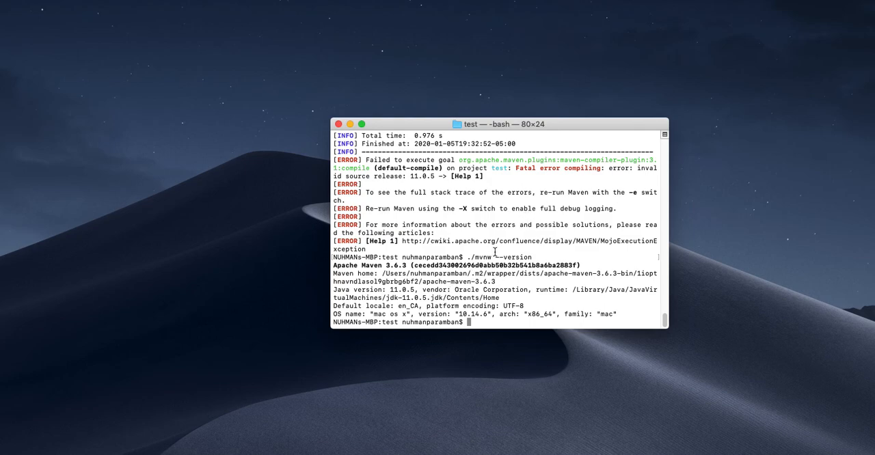
mouse_move(607, 289)
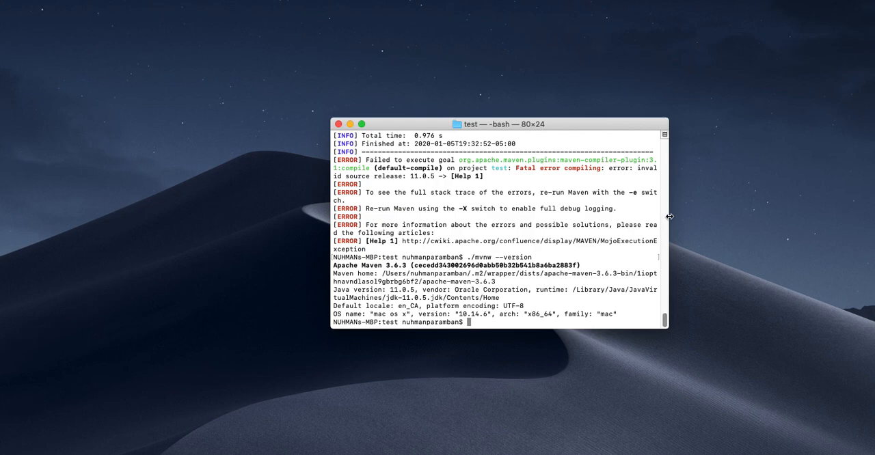
mouse_move(479, 251)
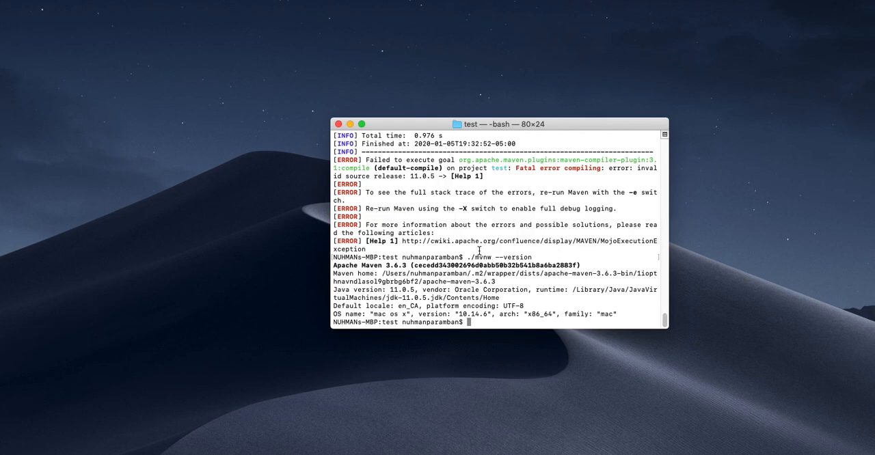
mouse_move(327, 129)
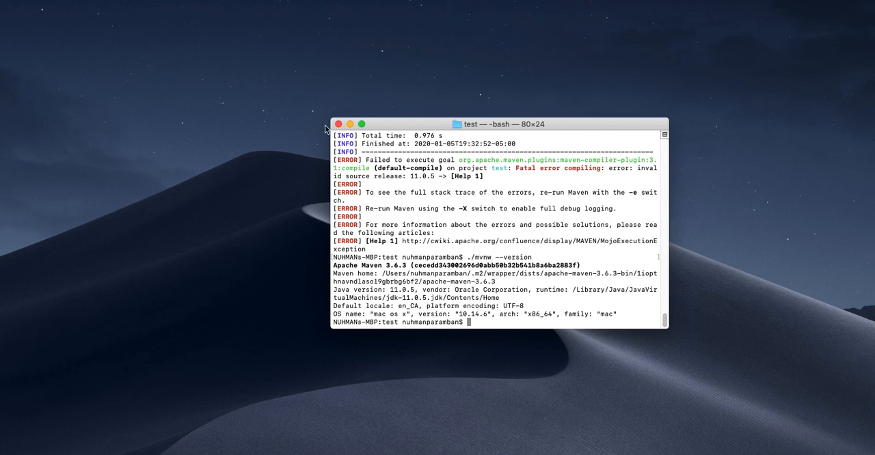